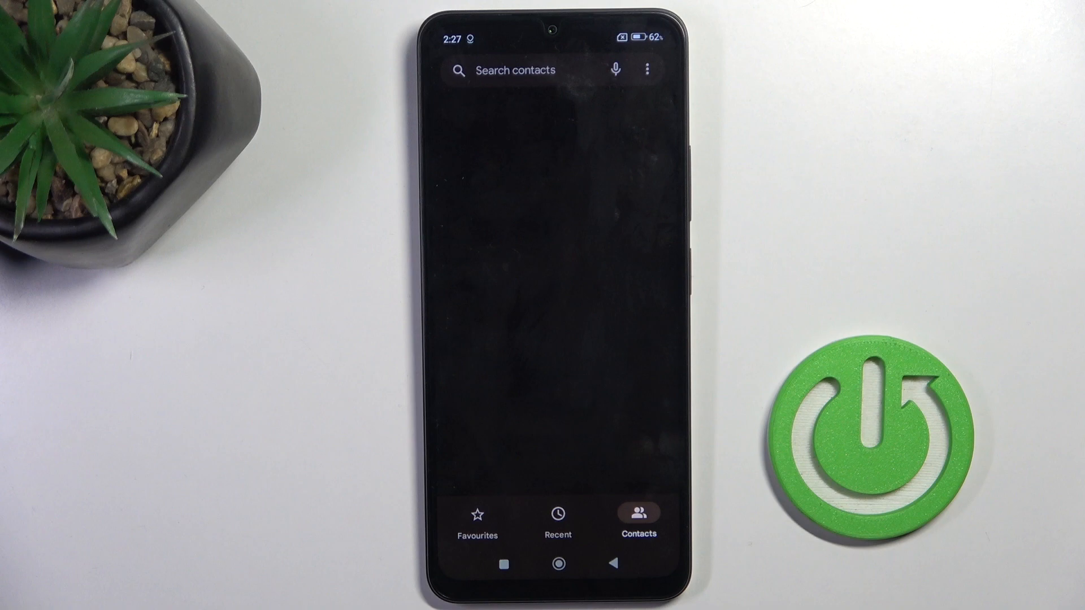
- Bring up the Phone app's number keypad with nothing typed
click(557, 519)
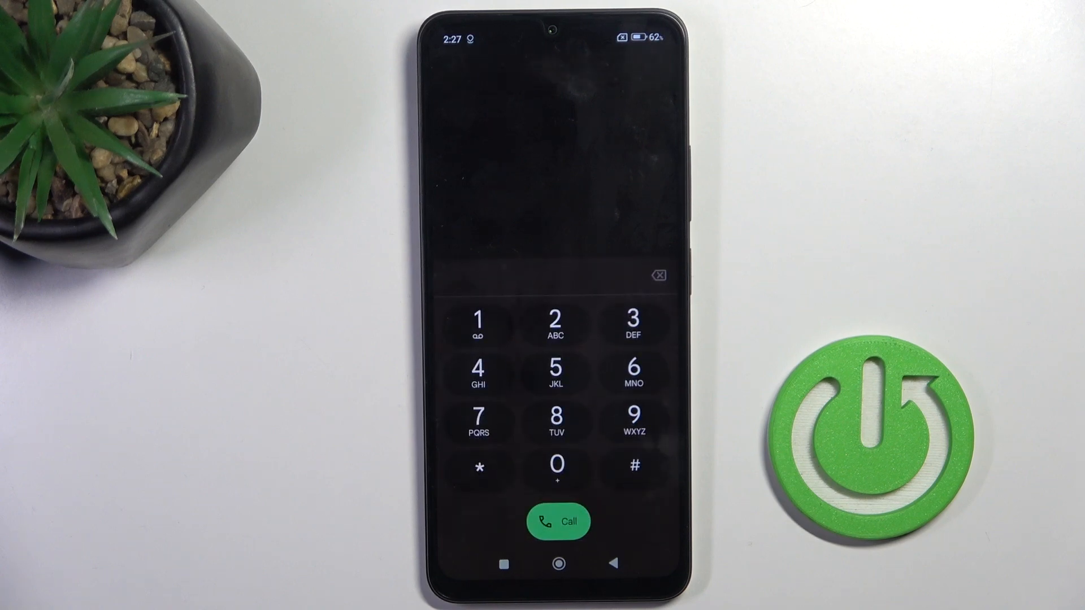
- Dial the secret code *#*#225#* on the keypad
click(478, 466)
text(*#*#225#*)
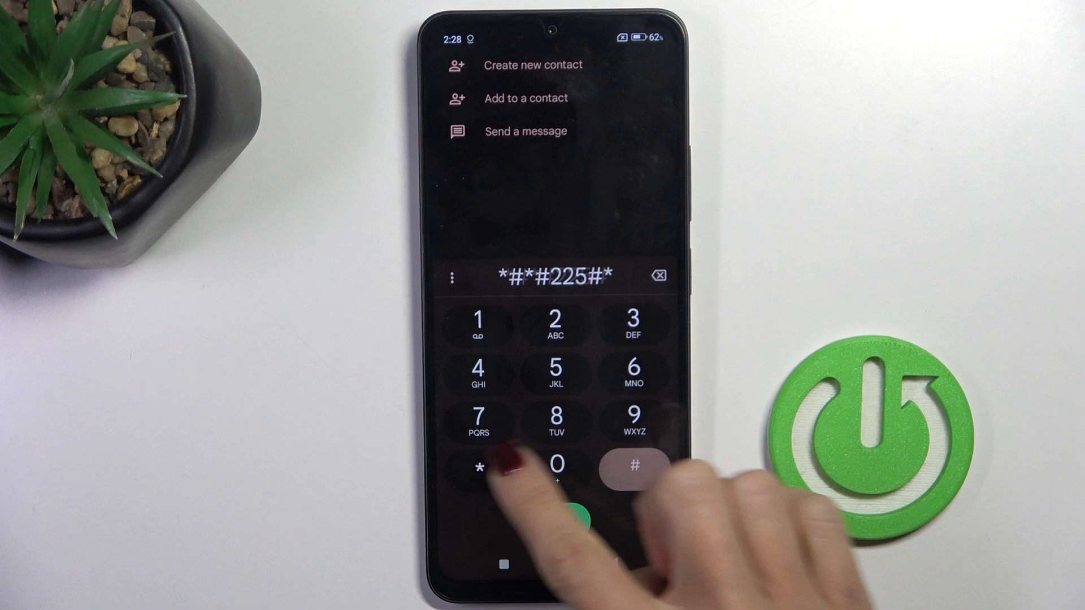
- Clear the old code and dial *#*#426#* to launch FCM Diagnostics
click(570, 509)
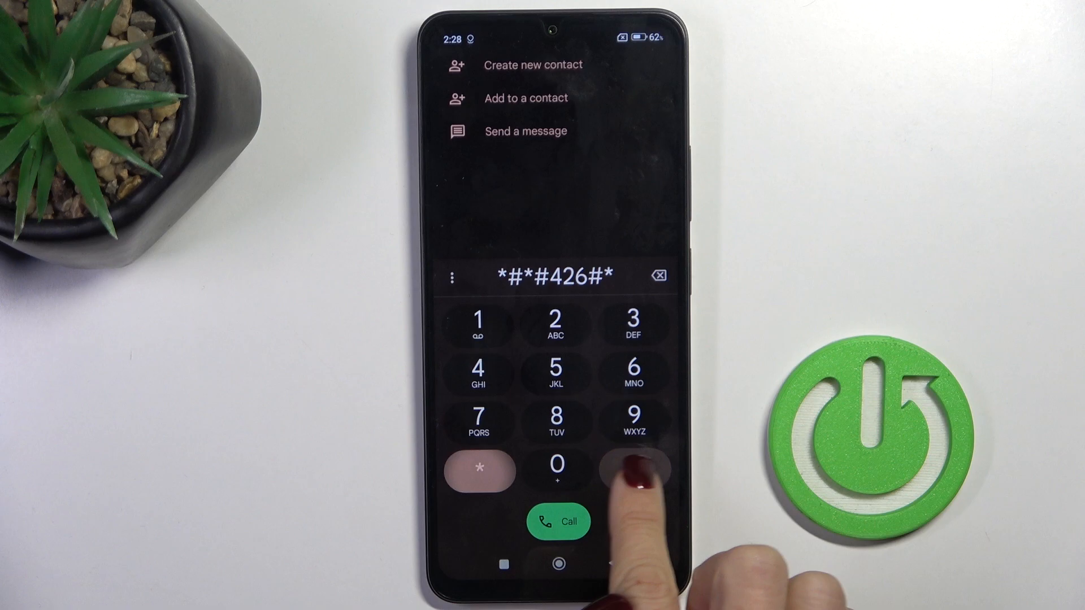
click(631, 470)
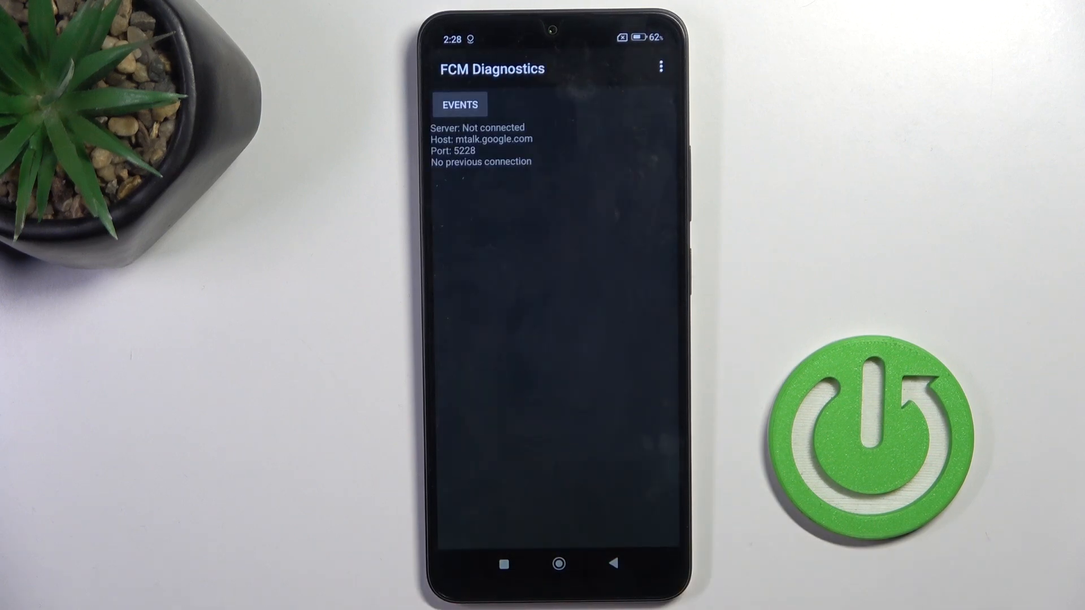
- View the FCM Diagnostics events log, then switch back to device details
click(459, 105)
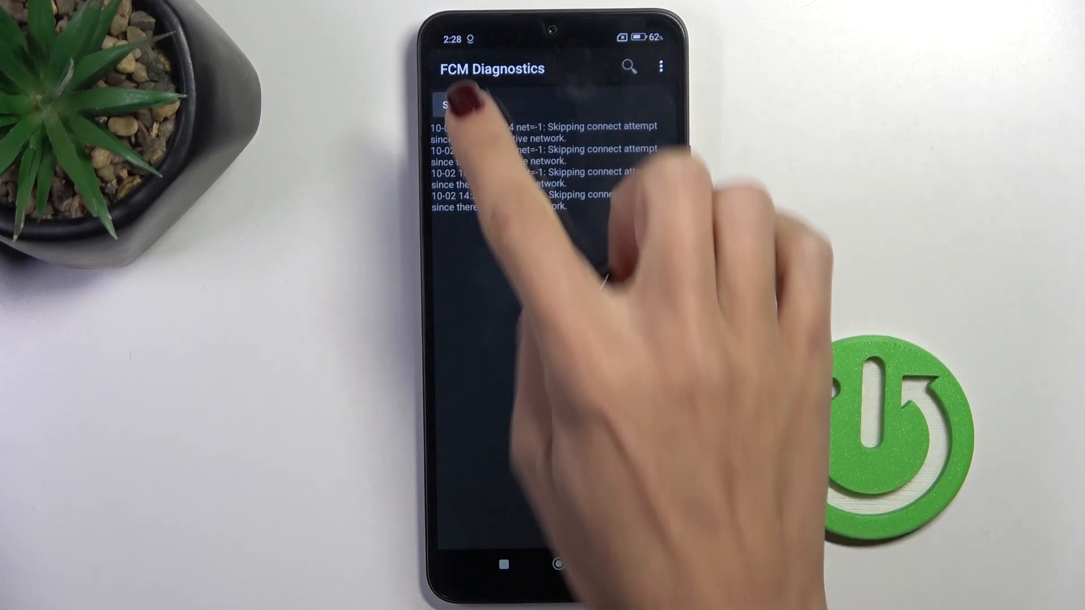
click(459, 105)
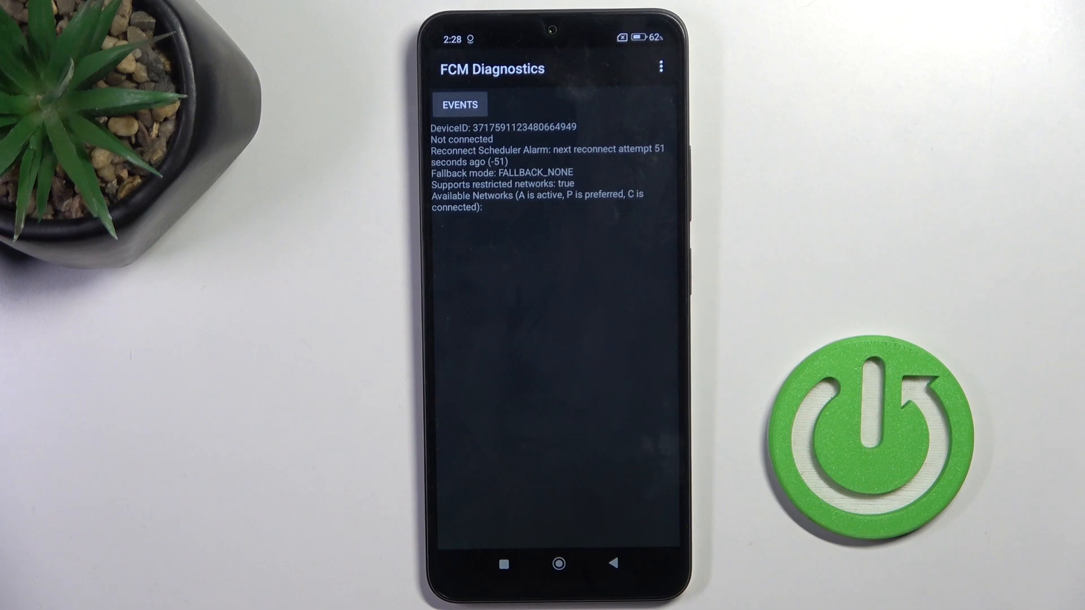
- Leave FCM Diagnostics for the phone's home screen
click(558, 563)
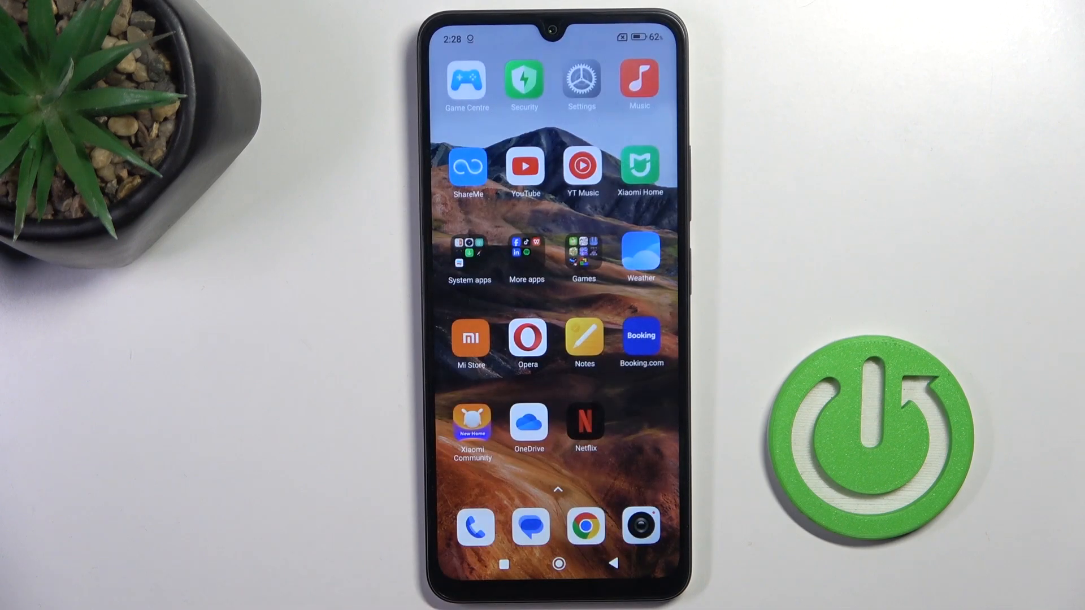